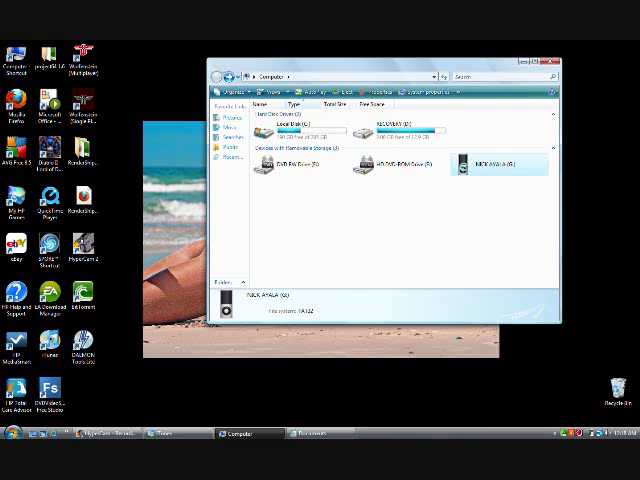
Navigate into the iPod's iPod_Control > Music folder and dismiss its Properties dialog
double_click(504, 162)
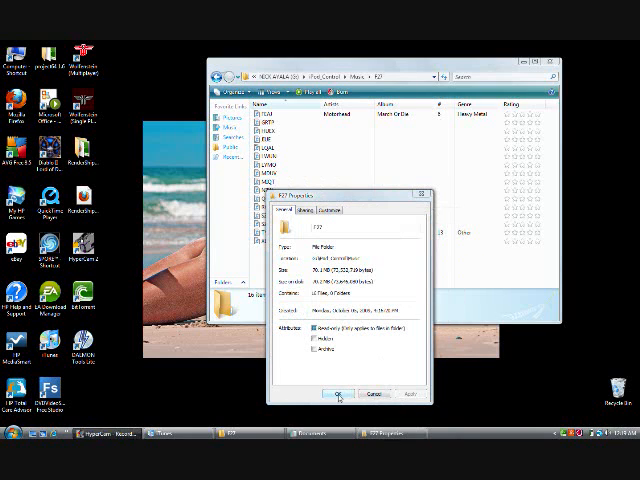
left_click(336, 396)
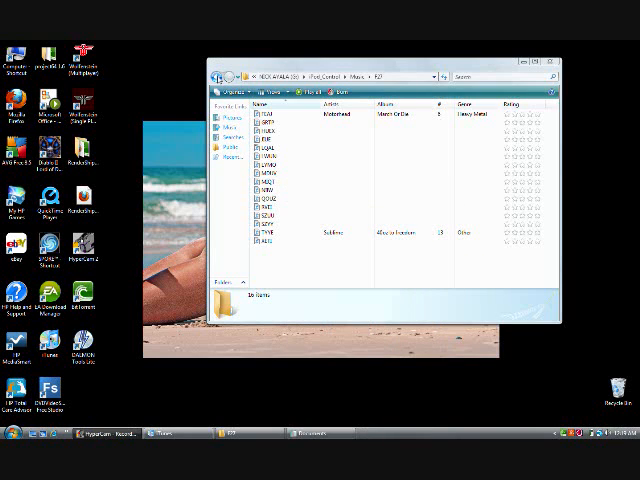